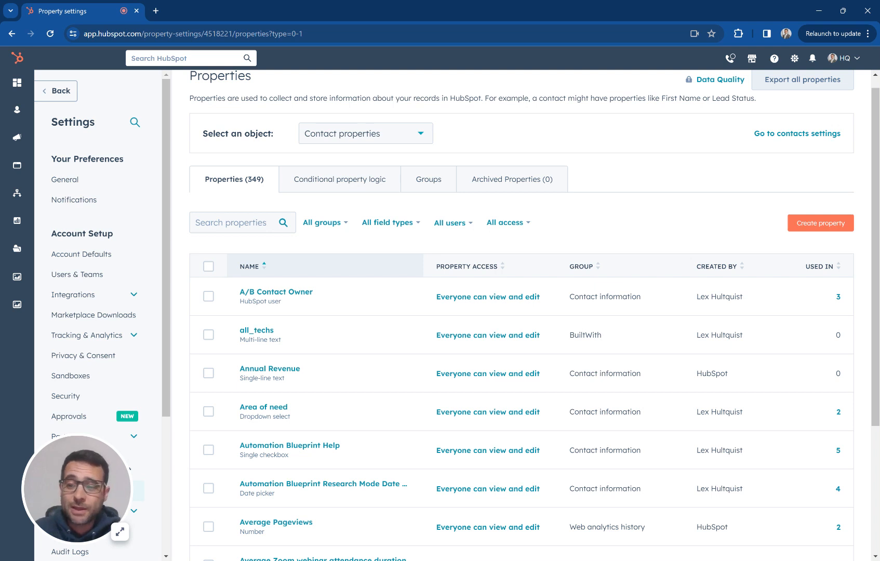
mouse_move(820, 222)
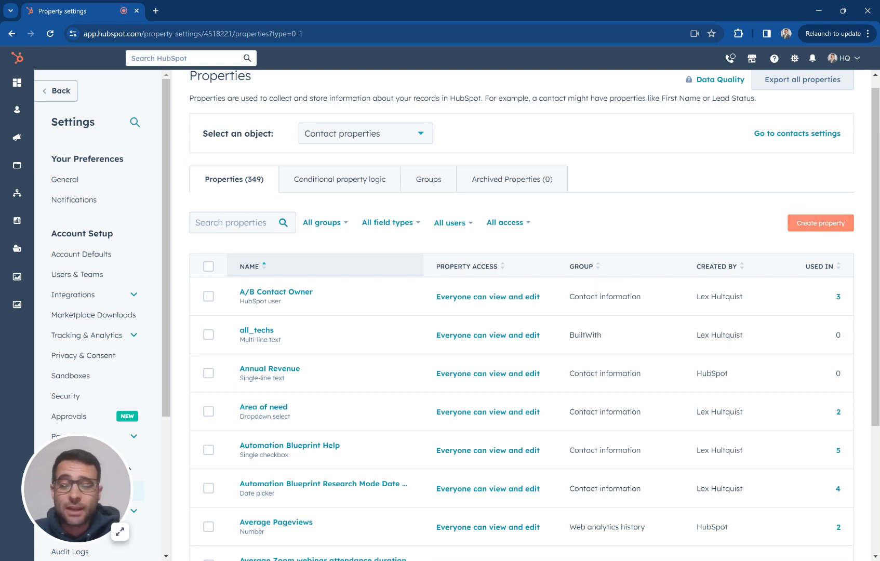
mouse_move(820, 228)
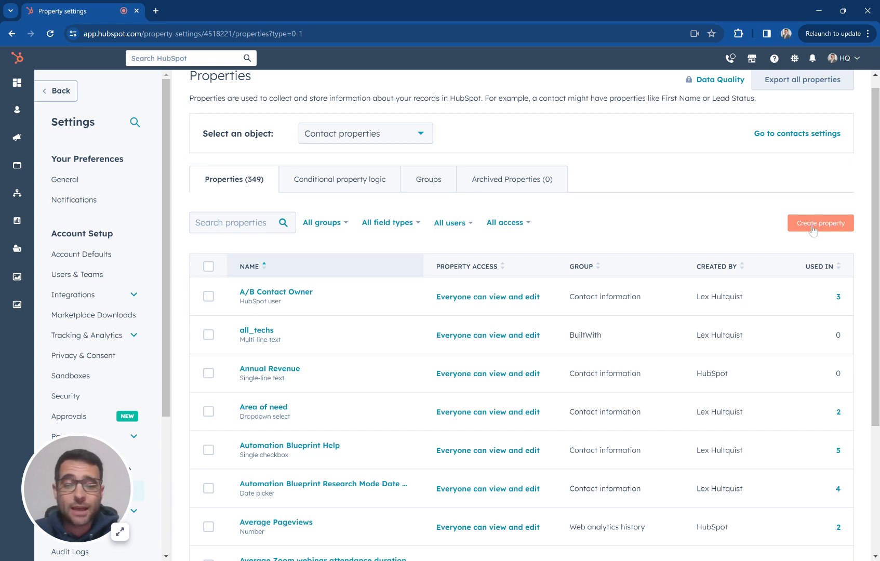
mouse_move(786, 233)
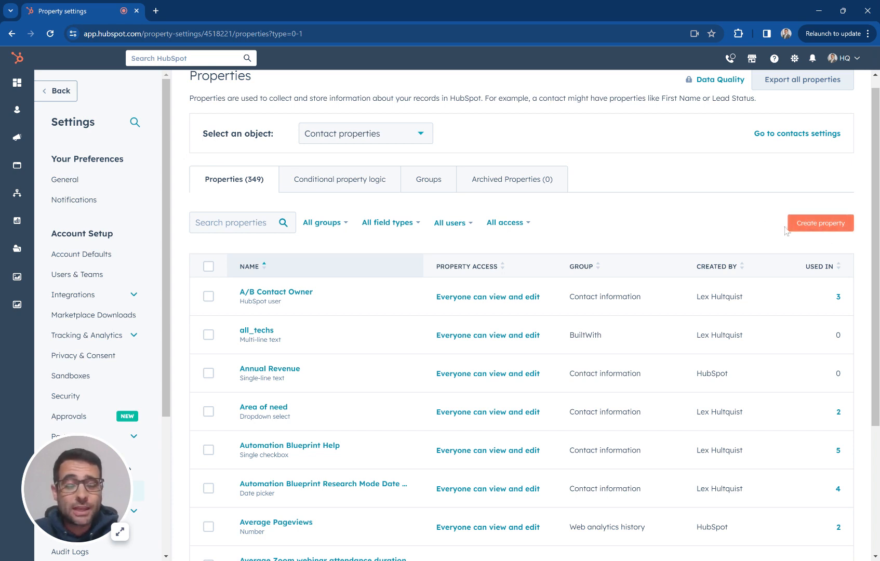
Step: Begin a new contact property placed in the Contact information group
left_click(820, 223)
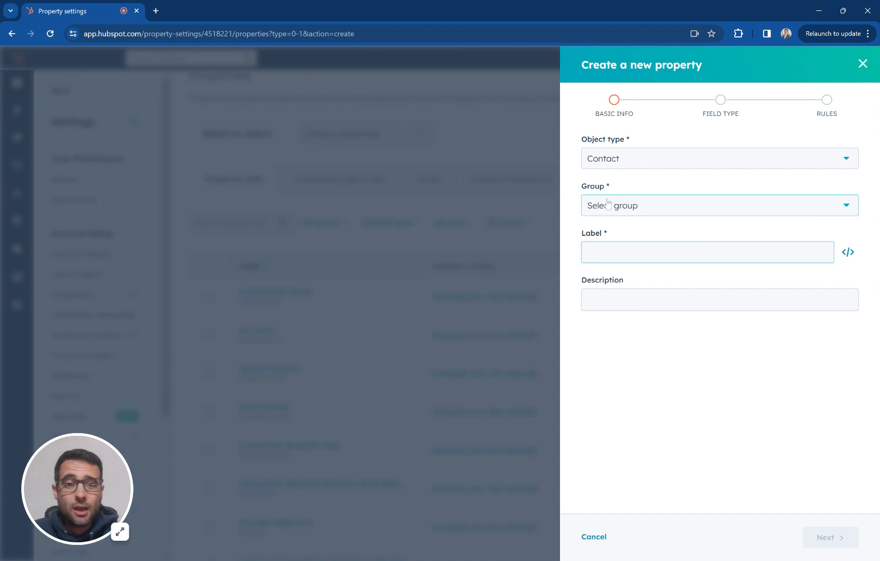
left_click(719, 205)
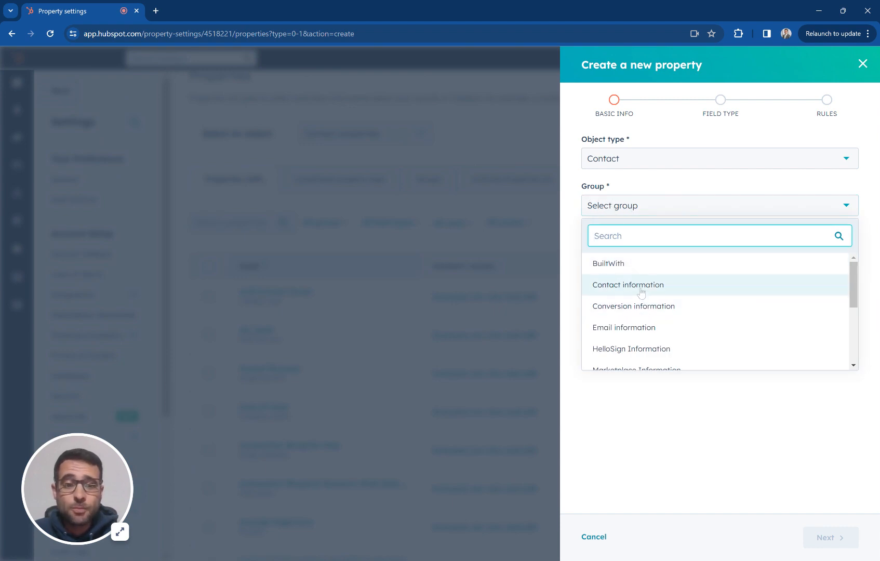
left_click(627, 285)
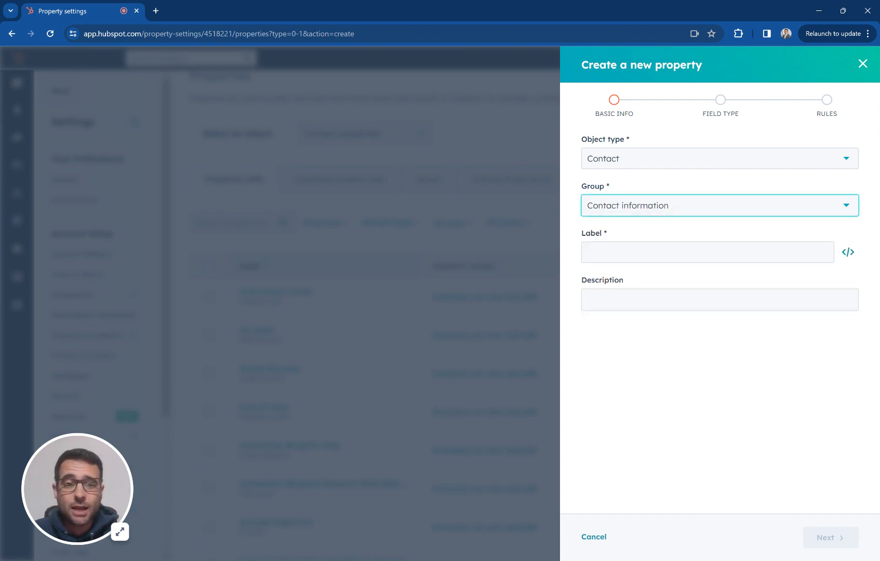
Step: Label the property 'Consulting Candidate'
left_click(708, 251)
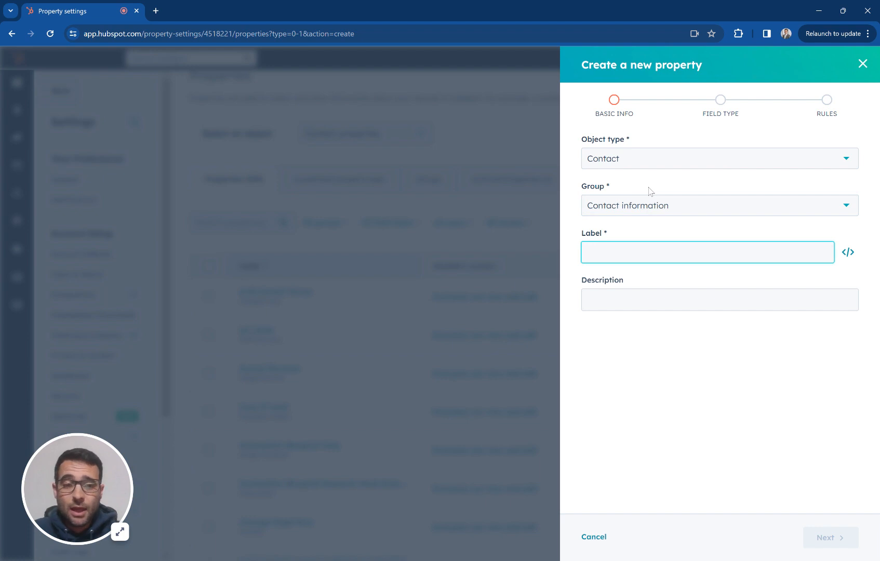
type("Ca")
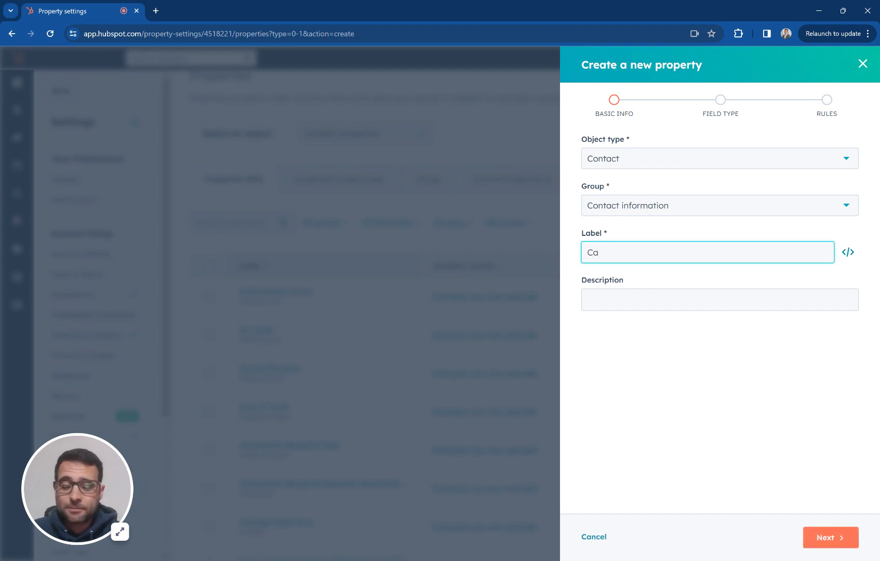
key("Backspace")
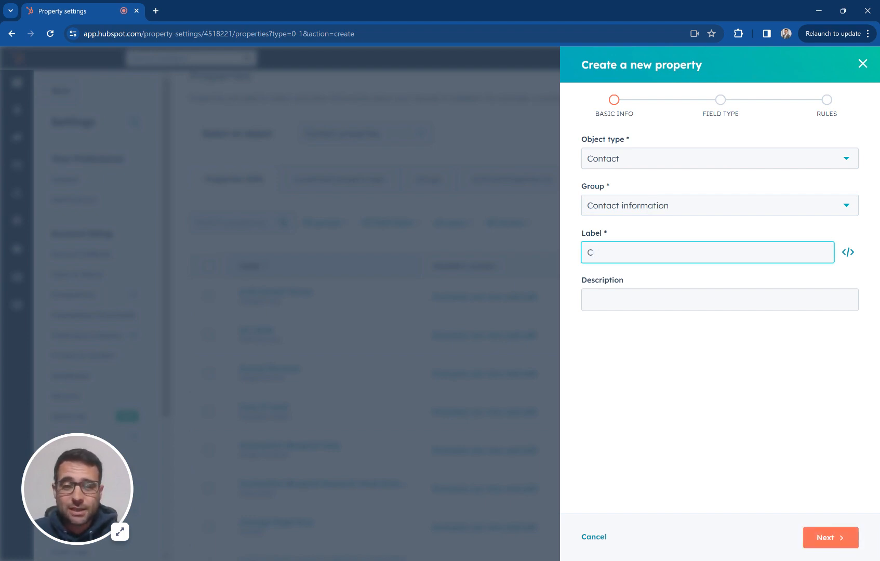
type("onsulting Can")
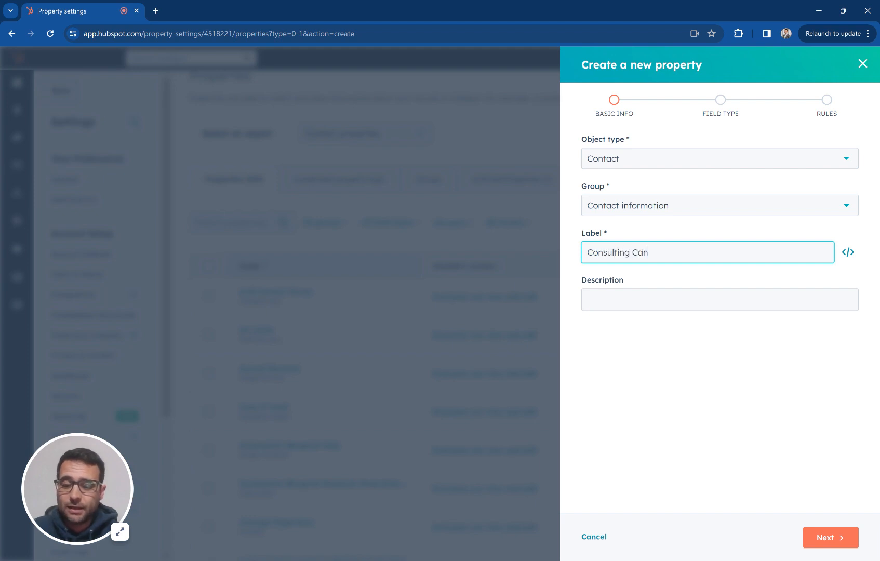
type("didate")
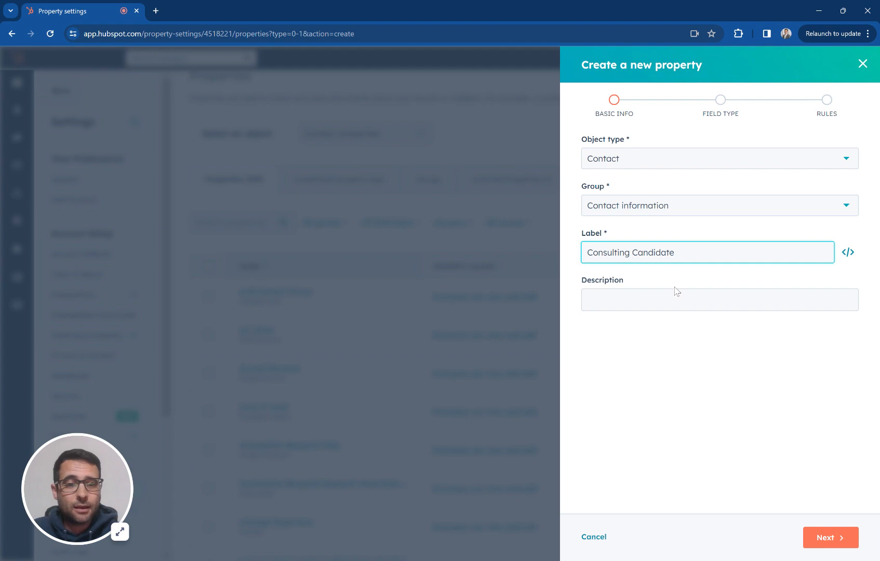
Step: Advance to the field type step and choose Single checkbox, then reopen the type list
left_click(830, 537)
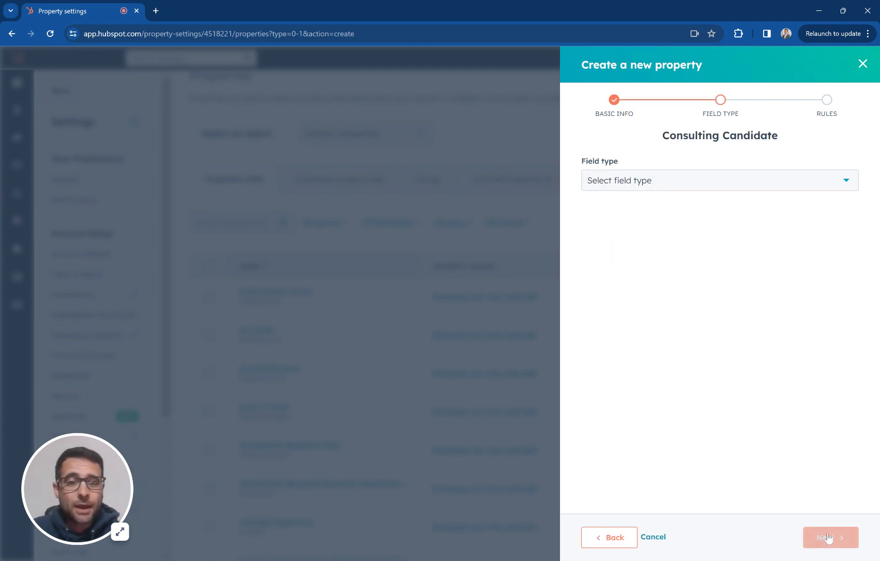
left_click(719, 179)
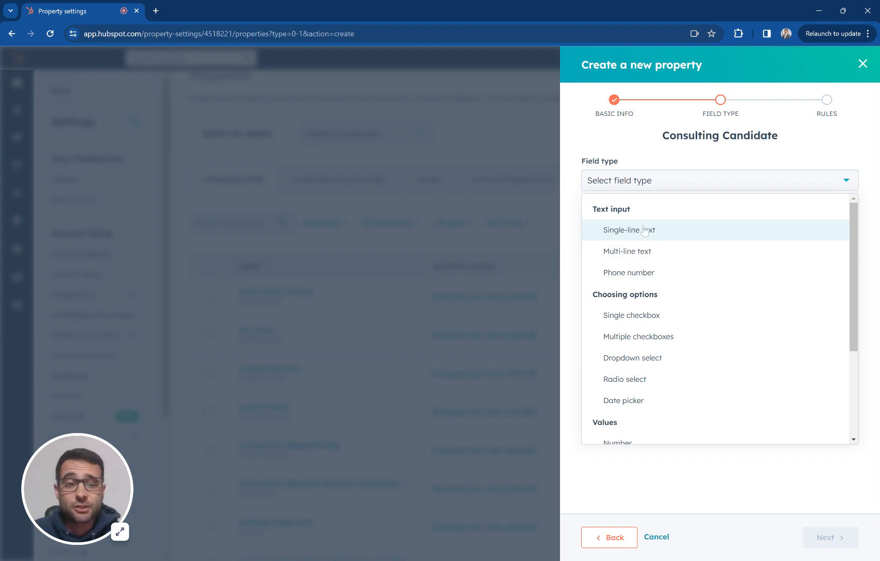
mouse_move(614, 239)
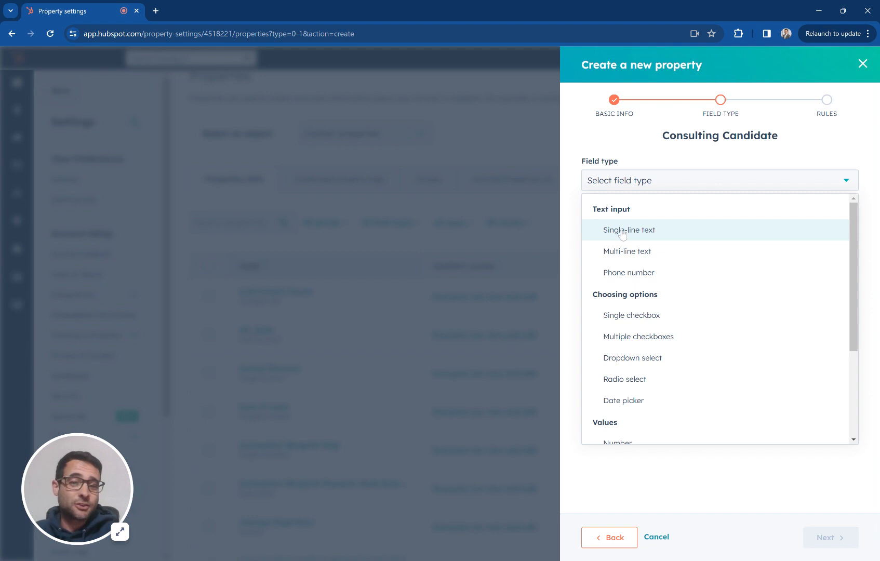
left_click(632, 315)
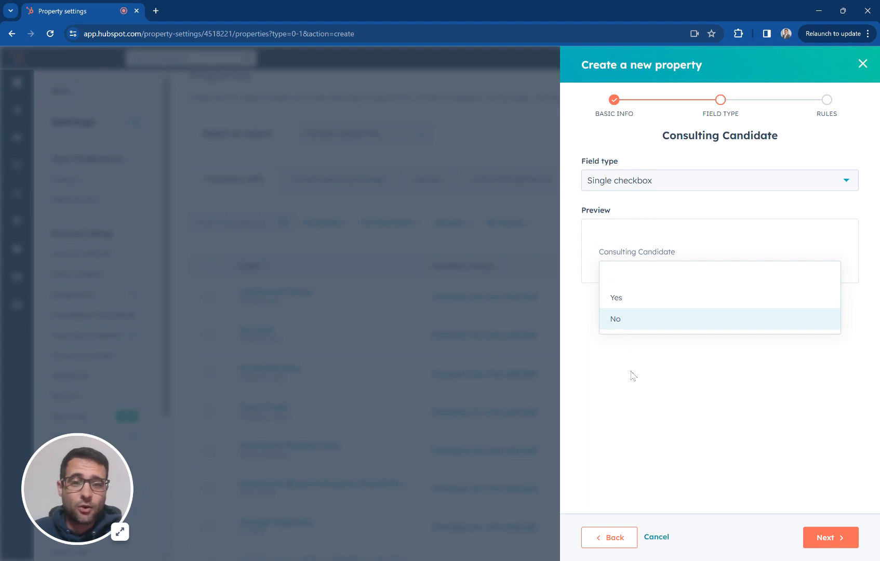
left_click(719, 180)
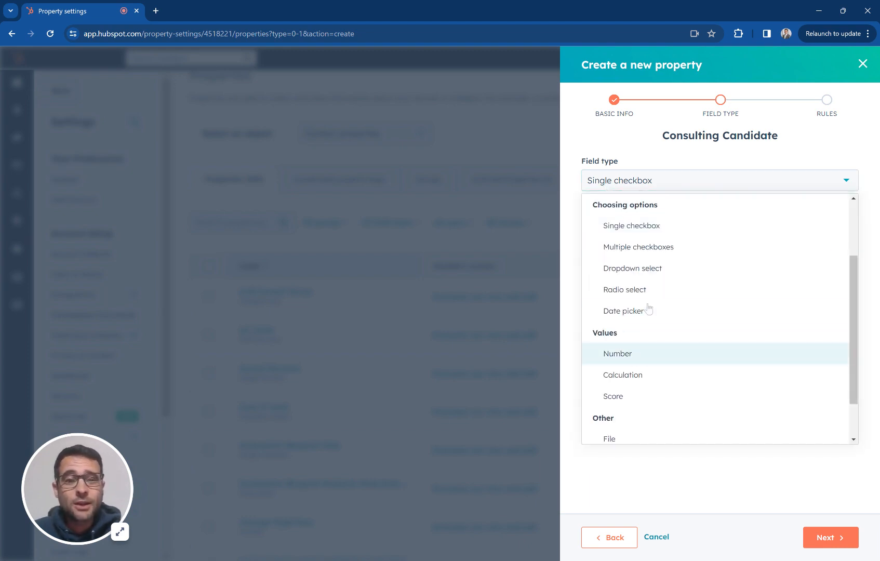
Step: Switch the field type to Dropdown select while browsing the options
left_click(632, 268)
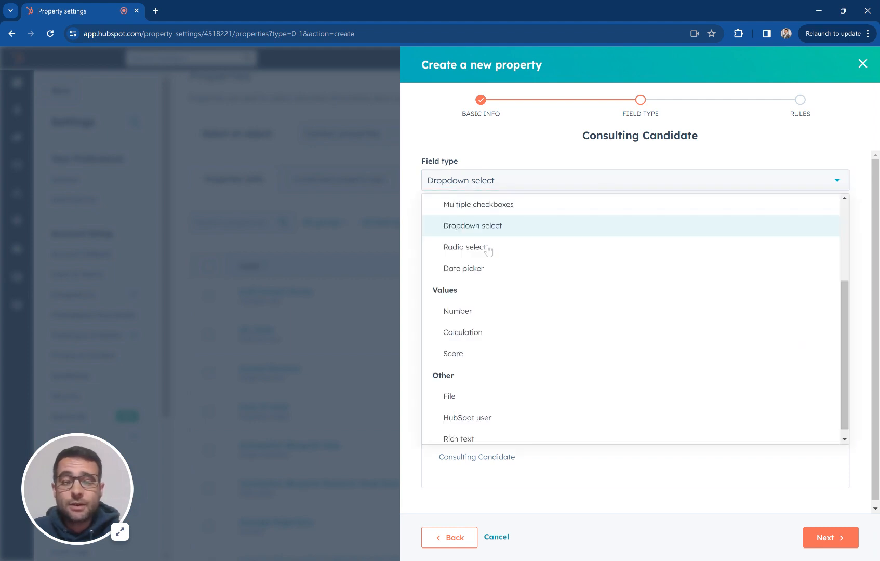
mouse_move(499, 328)
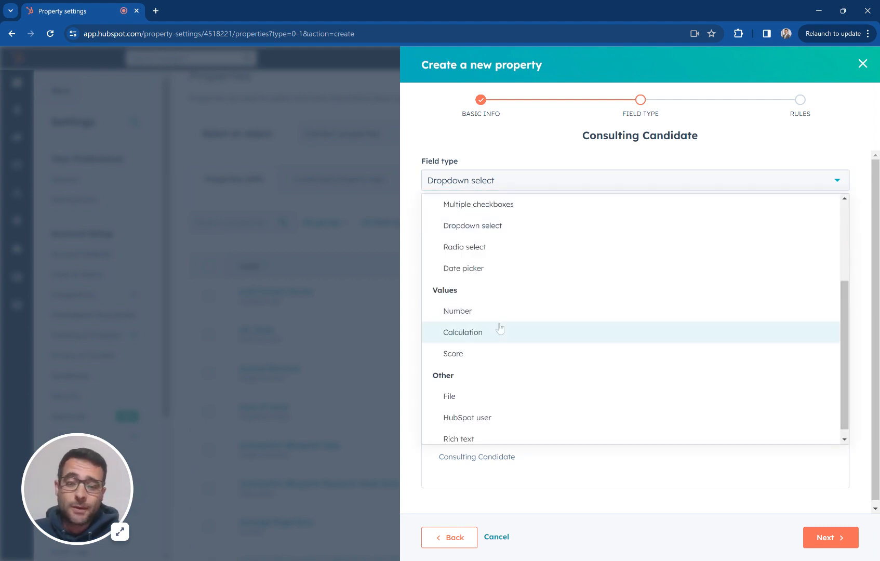
mouse_move(500, 328)
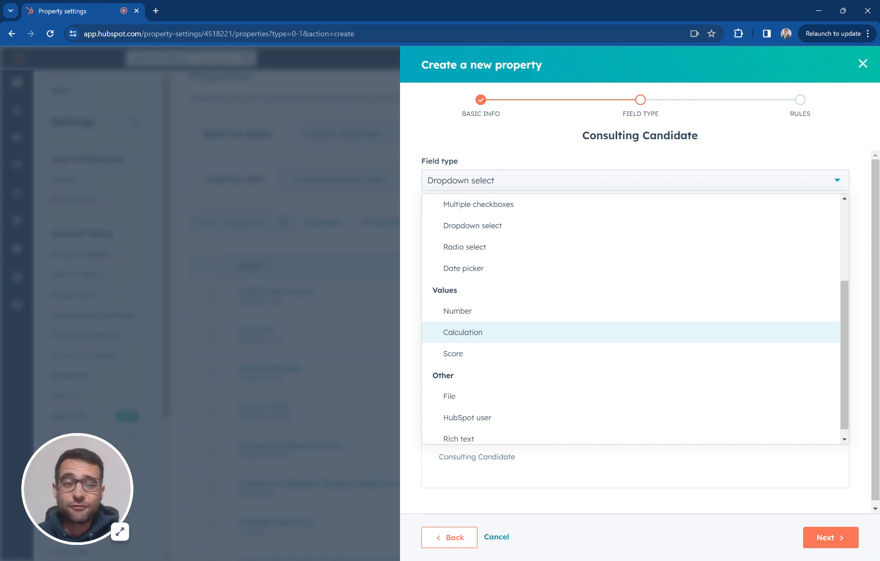
mouse_move(463, 268)
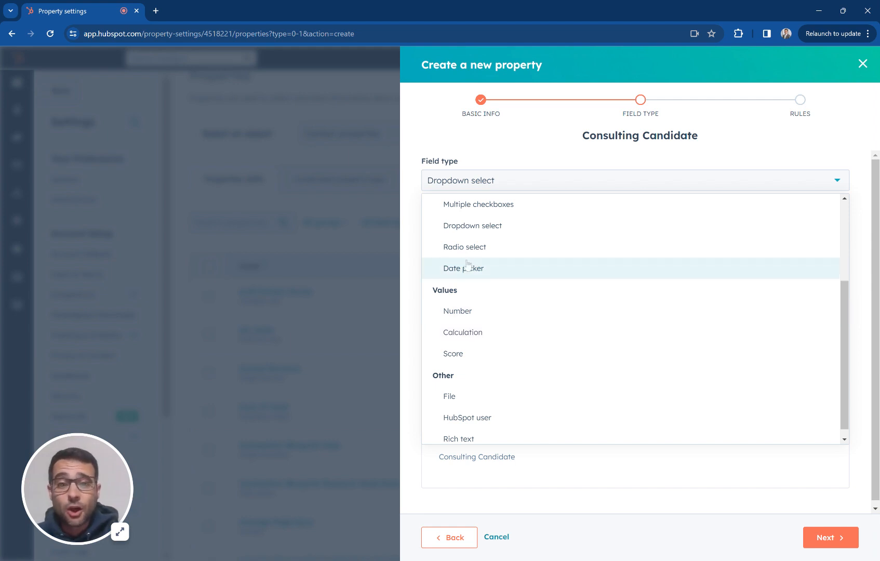
mouse_move(464, 269)
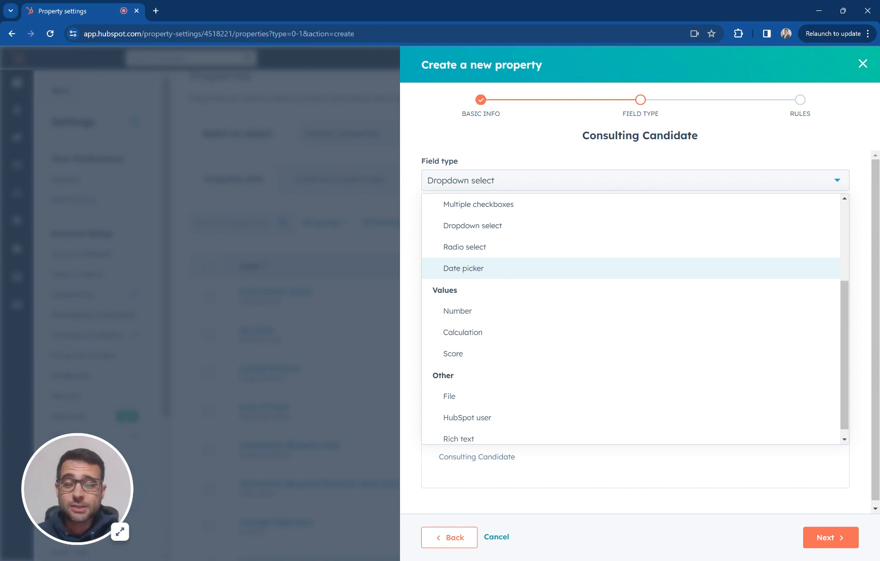
mouse_move(461, 312)
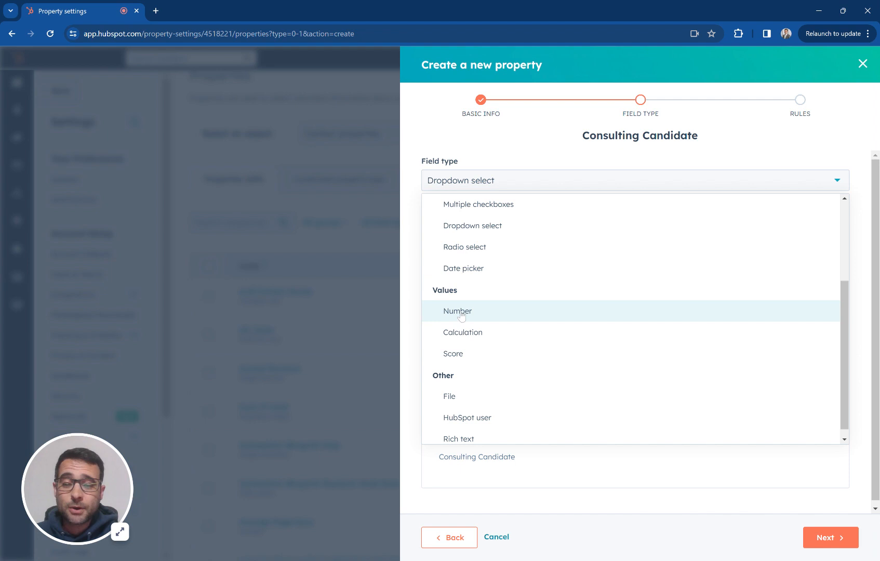
mouse_move(471, 355)
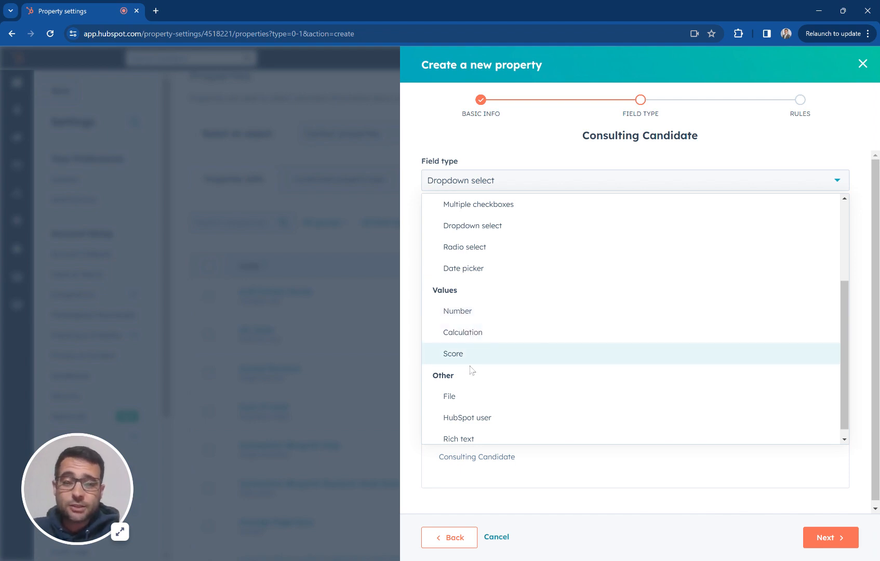
mouse_move(492, 332)
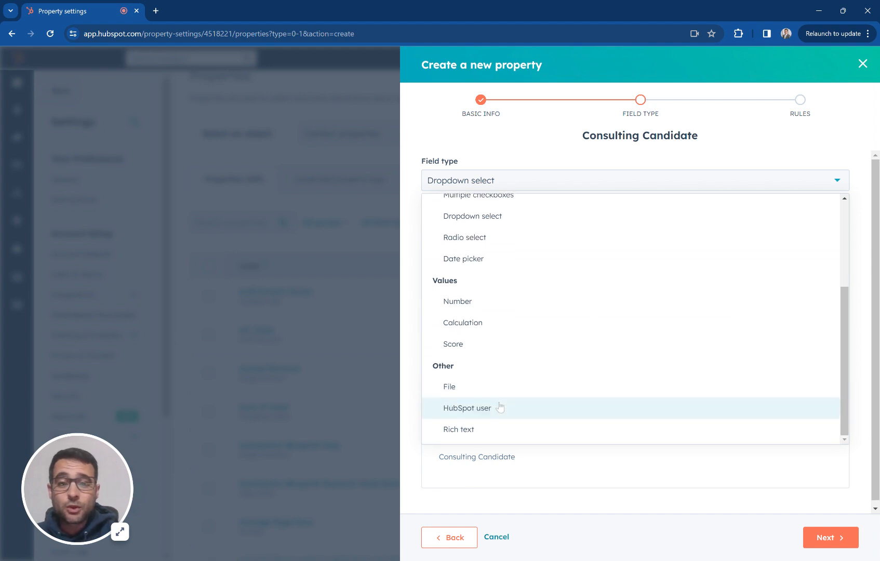
mouse_move(565, 416)
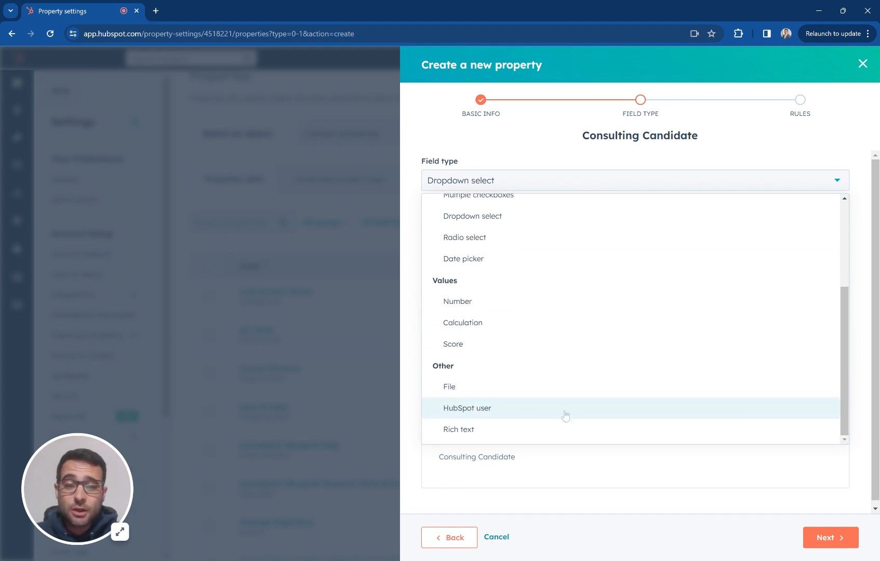
mouse_move(466, 415)
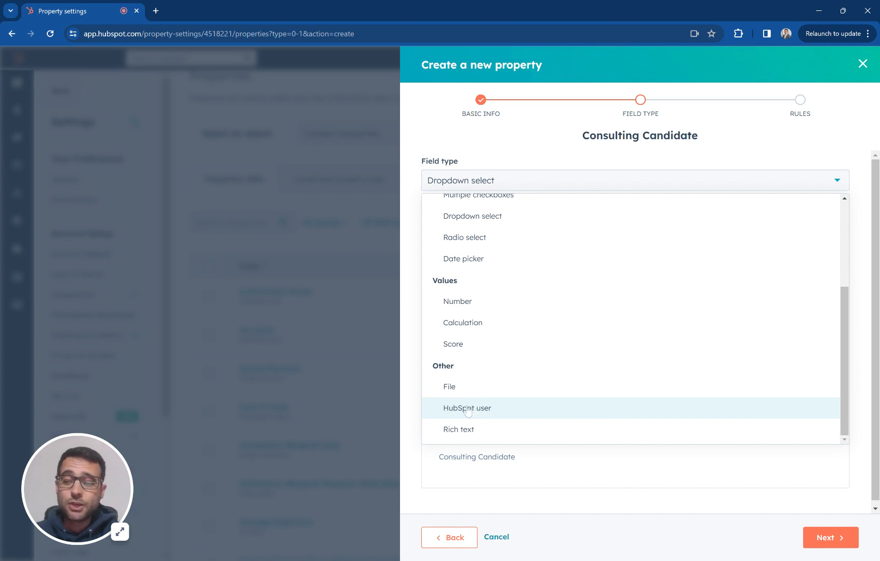
Step: Switch the field type to Rich text and cancel its empty default-text editor
left_click(459, 430)
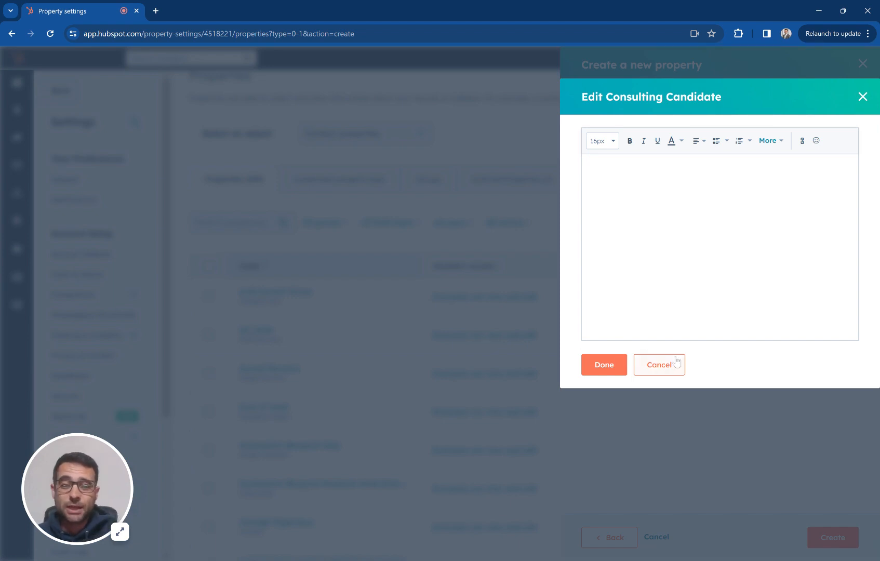
mouse_move(657, 373)
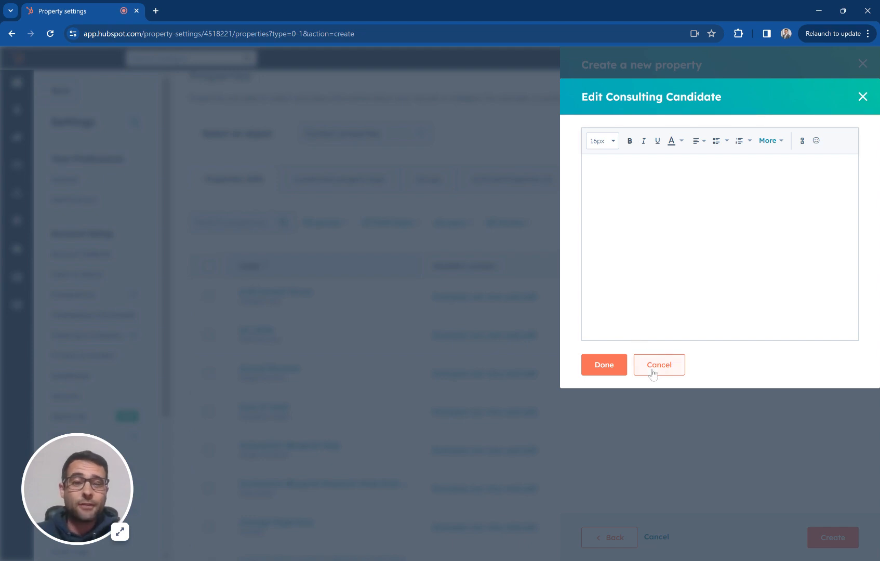
left_click(659, 365)
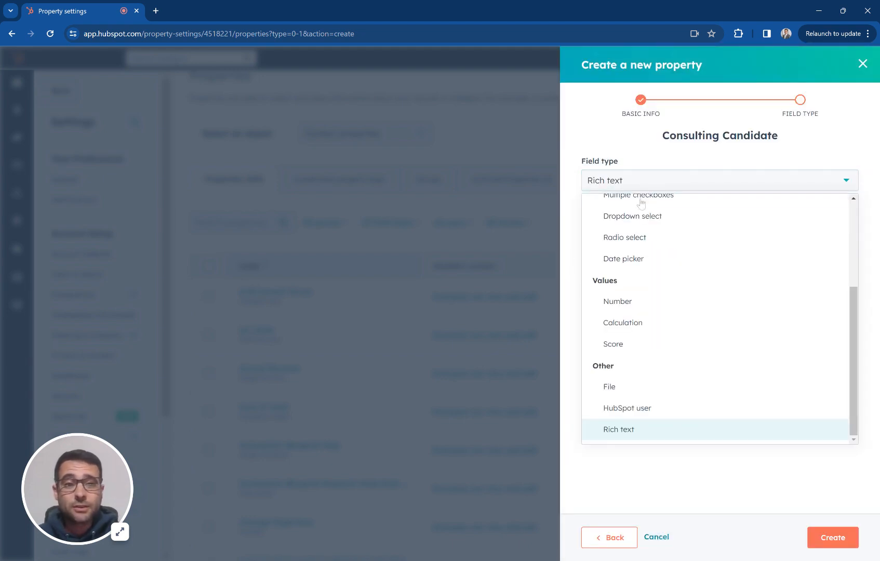
Step: Set Single checkbox, enable 'Show in forms, pop-up forms, and bots', and create the property
left_click(636, 194)
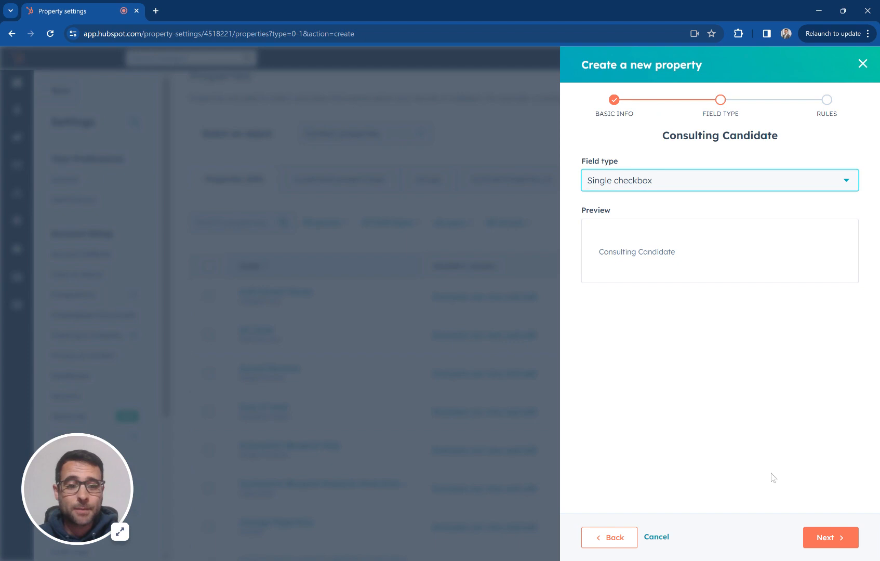
left_click(830, 538)
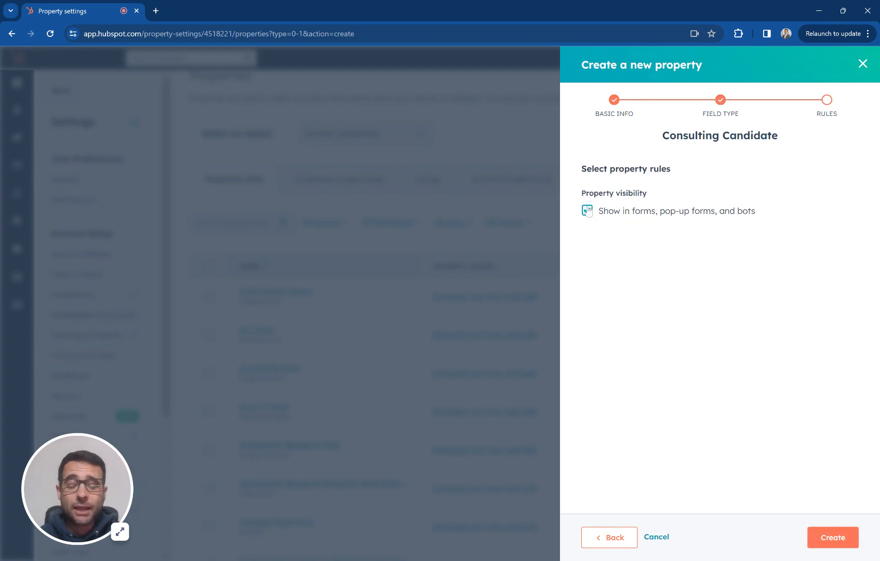
left_click(587, 210)
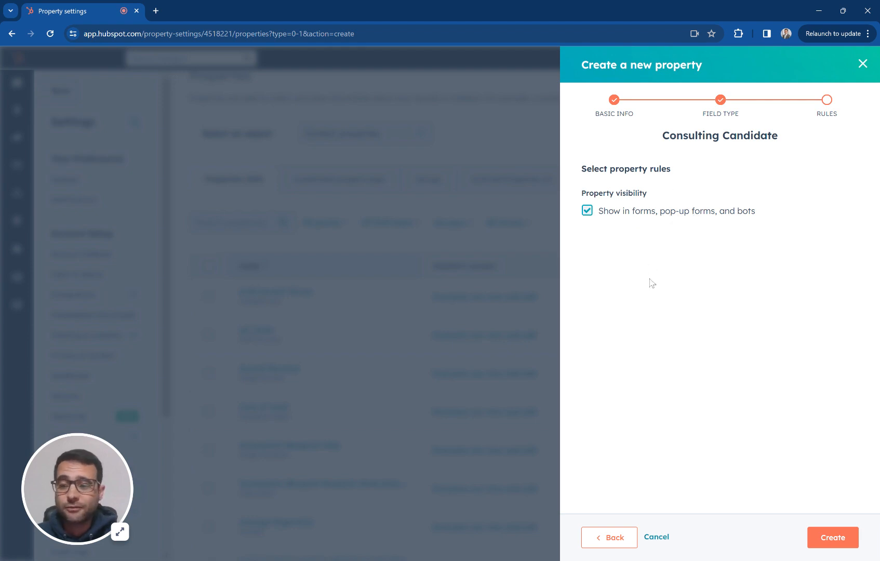
mouse_move(834, 538)
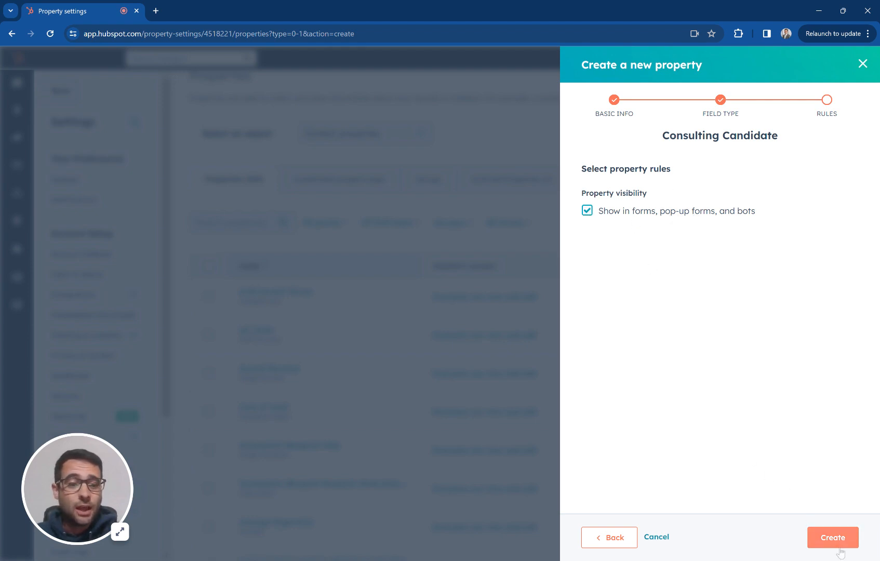
left_click(833, 537)
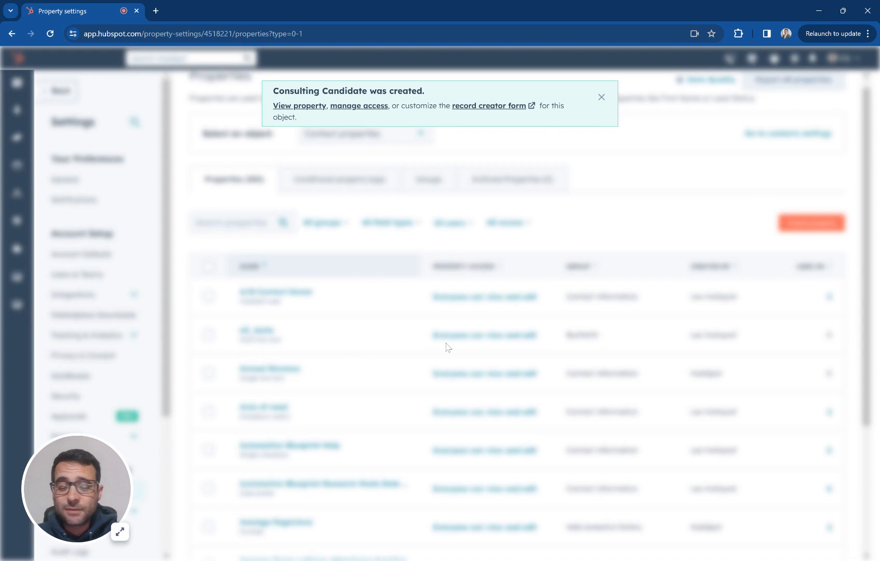